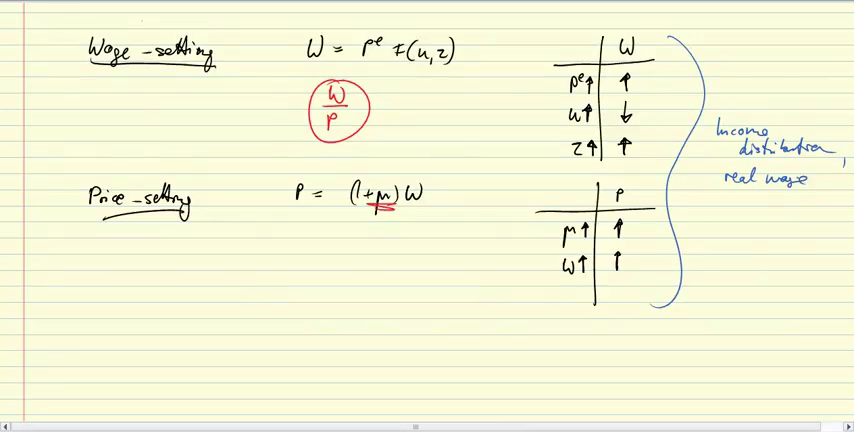
Step: Write 'Market power' beside the underlined markup μ in P = (1+μ)W
{"action": "type", "text": "Market power"}
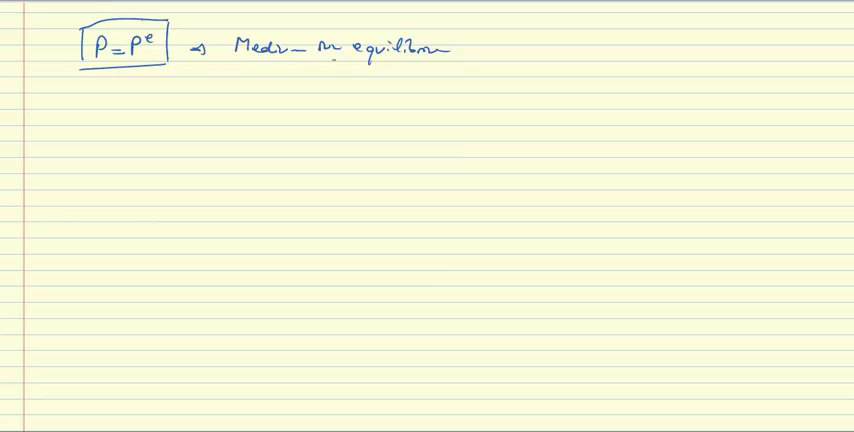
Step: Underline the word 'Medium' in the medium-run equilibrium heading
{"action": "left_click_drag", "start_coordinate": [230, 62], "coordinate": [336, 58]}
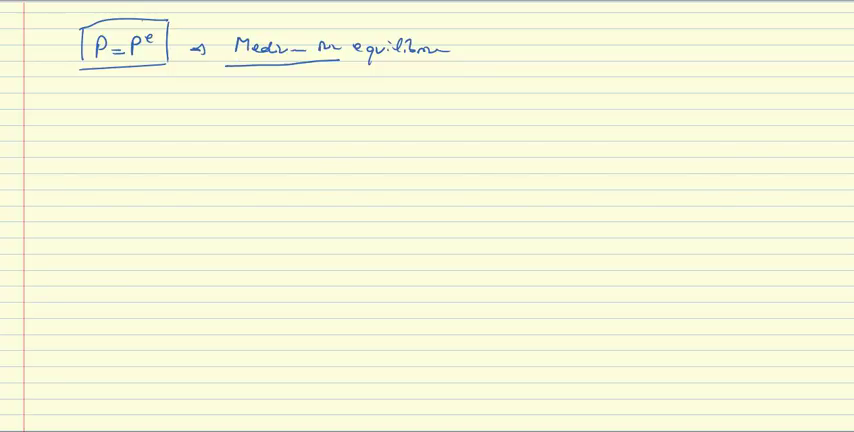
Step: Write the wage-setting relation 'WS: W = P F(u,z)' on the line below the heading
{"action": "left_click", "coordinate": [212, 110]}
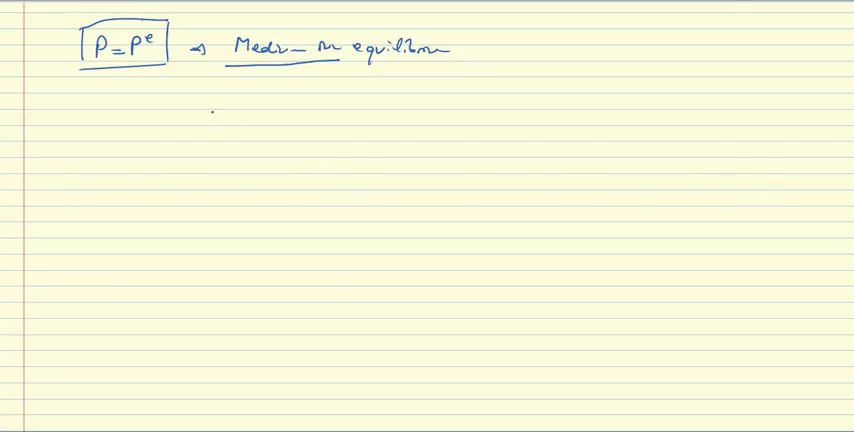
{"action": "type", "text": "W="}
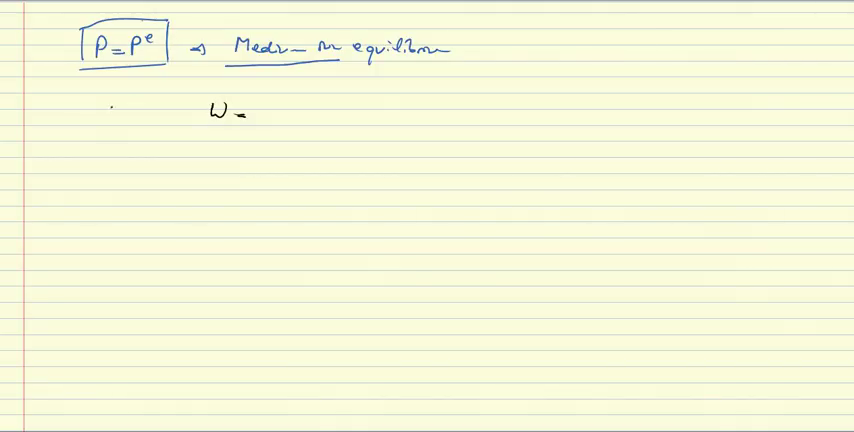
{"action": "type", "text": "ws:"}
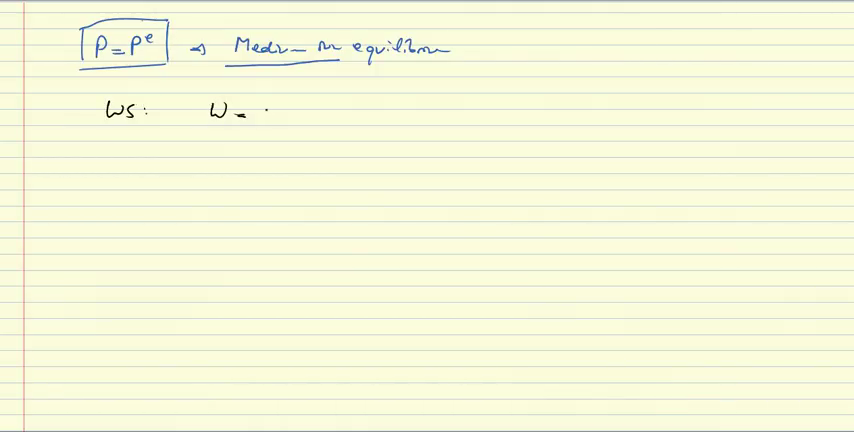
{"action": "type", "text": "Pr"}
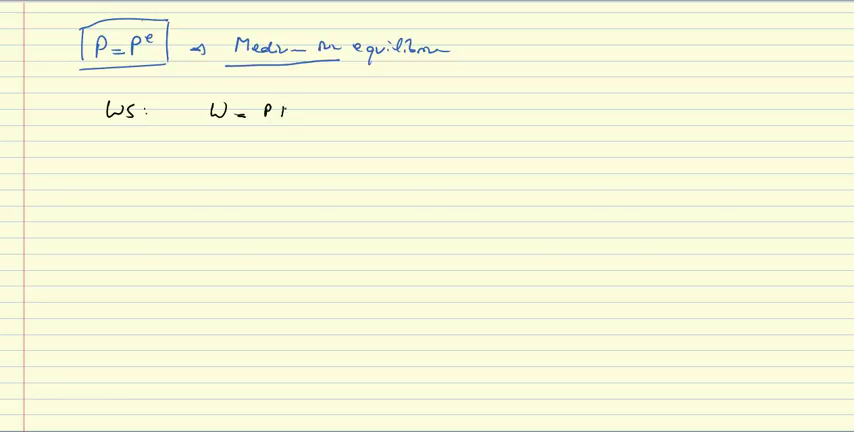
{"action": "type", "text": "I(n,z)."}
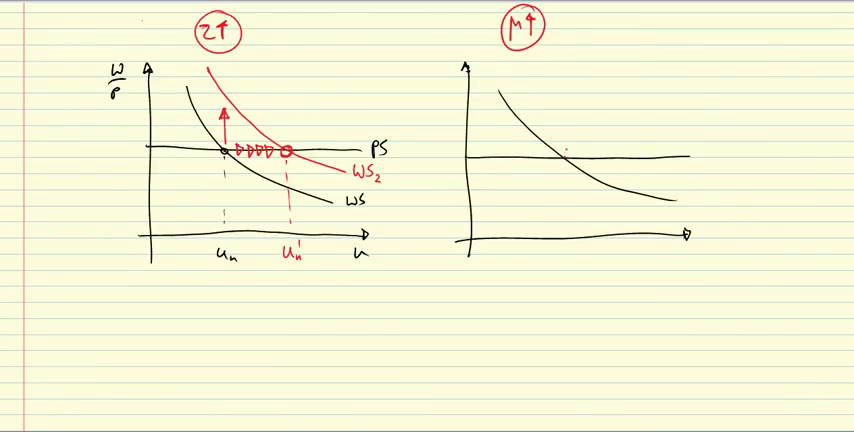
Step: Write (1/(1+μ))↓ next to μ↑ and draw a lower, labelled price-setting line
{"action": "type", "text": "(1/(1+μ))↓"}
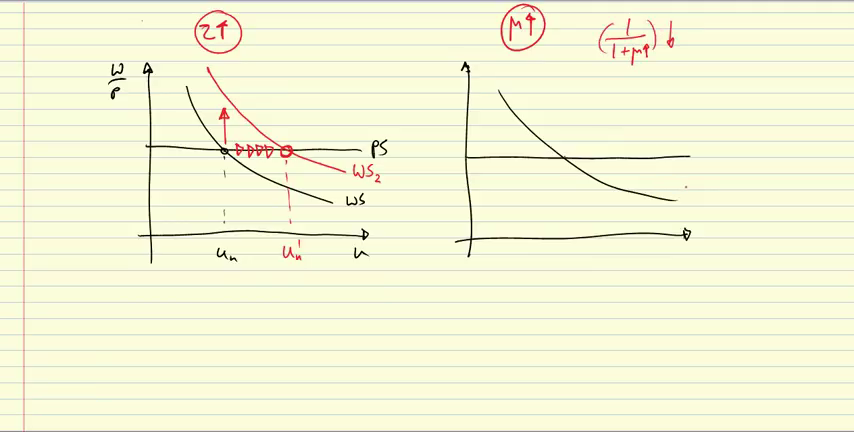
{"action": "left_click_drag", "start_coordinate": [466, 188], "coordinate": [690, 184]}
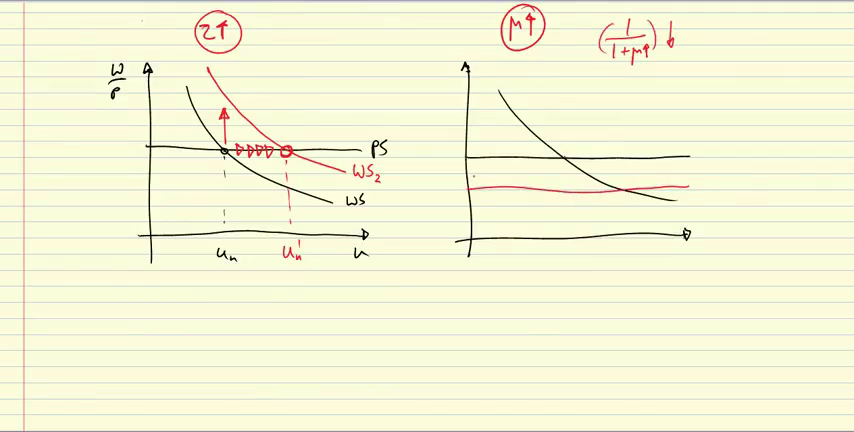
{"action": "left_click_drag", "start_coordinate": [680, 164], "coordinate": [680, 184]}
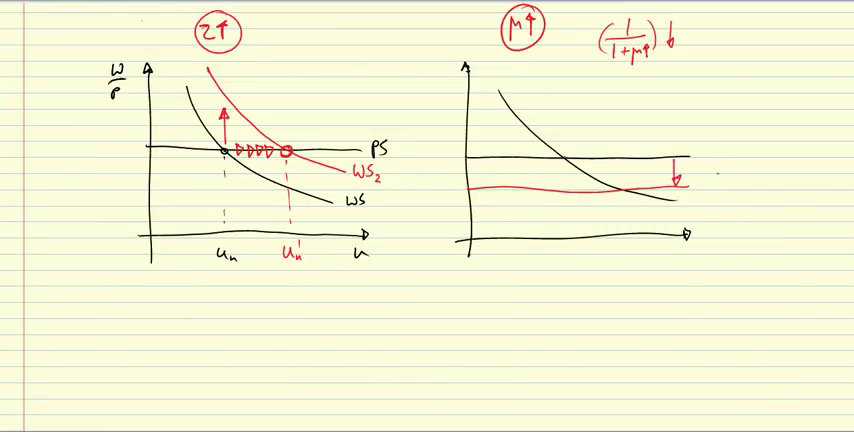